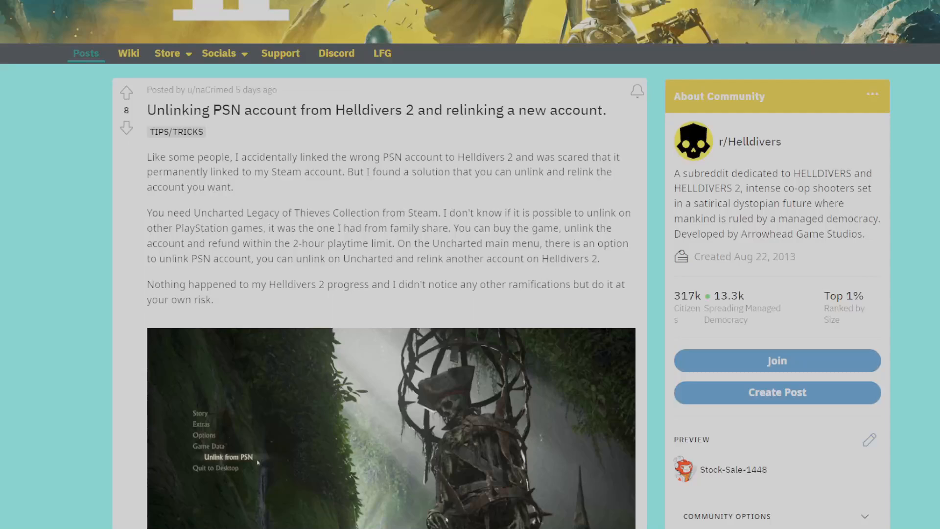
{"action": "scroll", "scroll_direction": "down", "scroll_amount": 3}
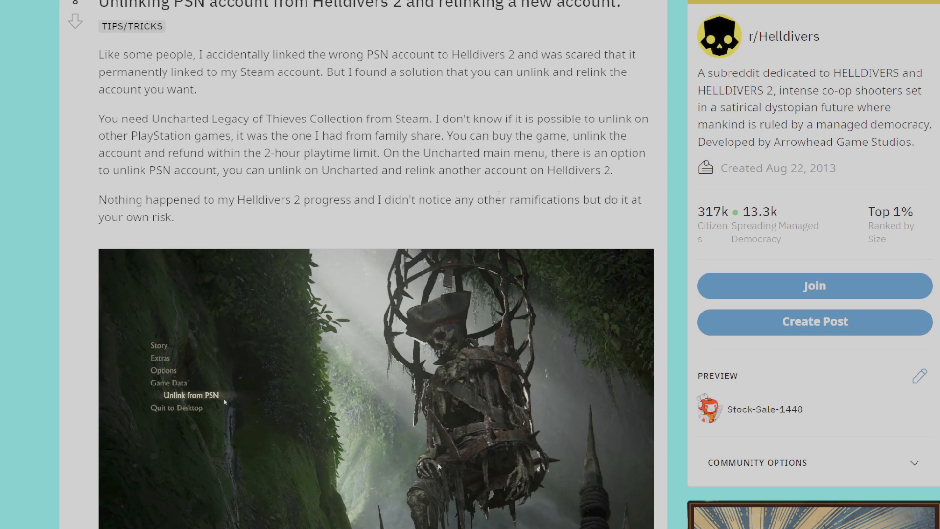
{"action": "mouse_move", "coordinate": [177, 280]}
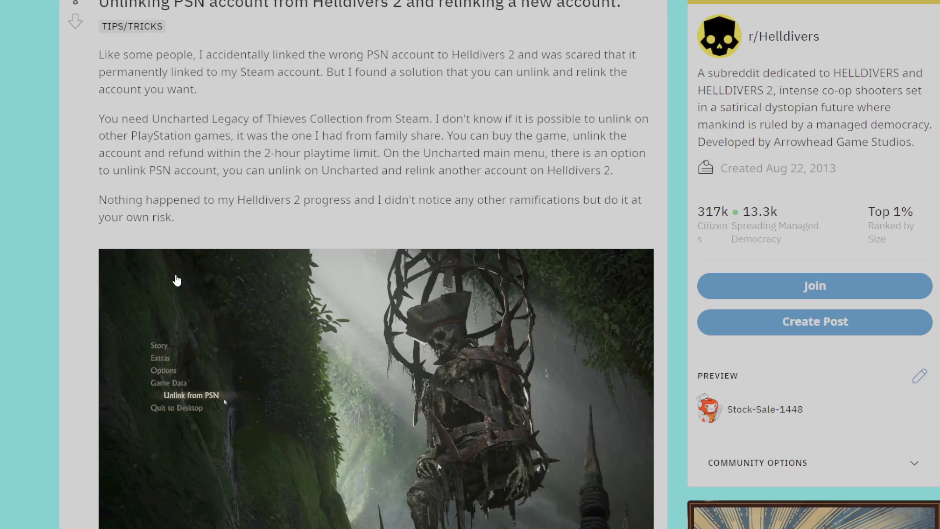
{"action": "scroll", "scroll_direction": "down", "scroll_amount": 3}
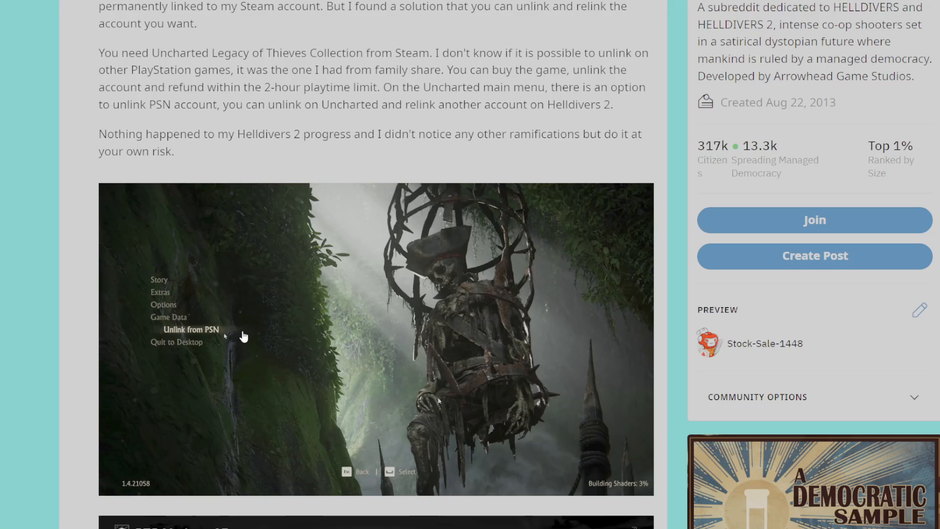
{"action": "scroll", "scroll_direction": "down", "scroll_amount": 3}
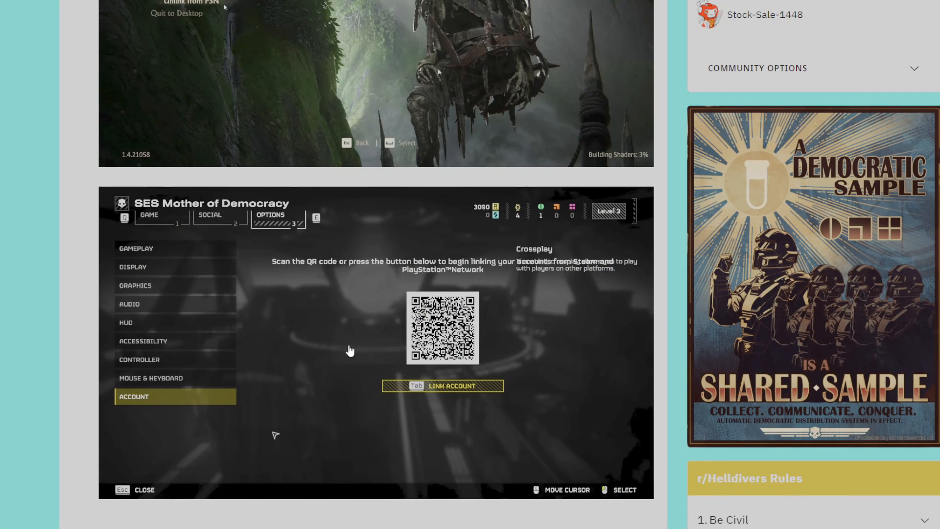
{"action": "mouse_move", "coordinate": [405, 333]}
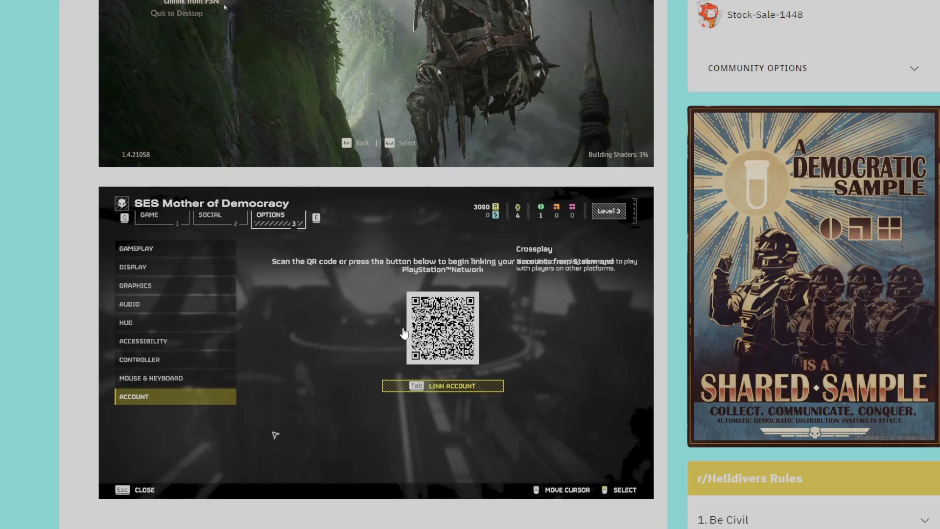
{"action": "mouse_move", "coordinate": [497, 296]}
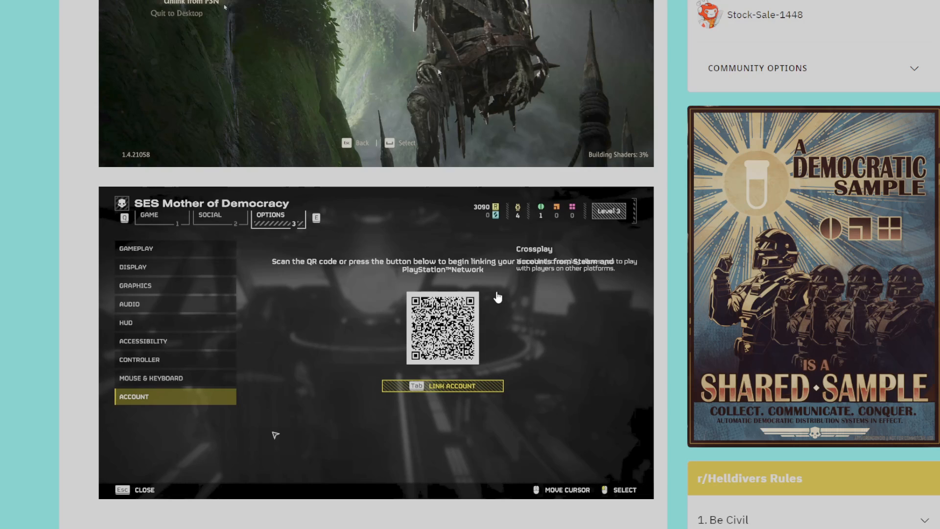
{"action": "mouse_move", "coordinate": [517, 322]}
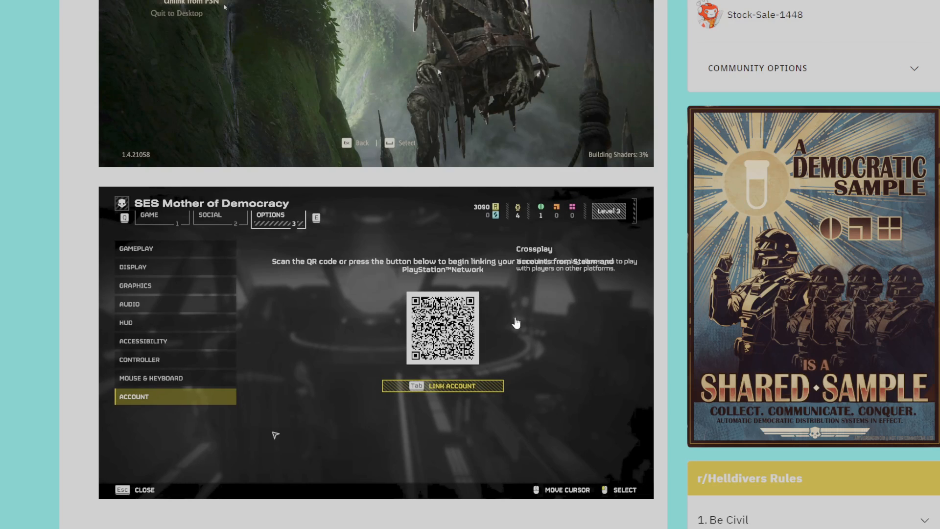
{"action": "mouse_move", "coordinate": [376, 362]}
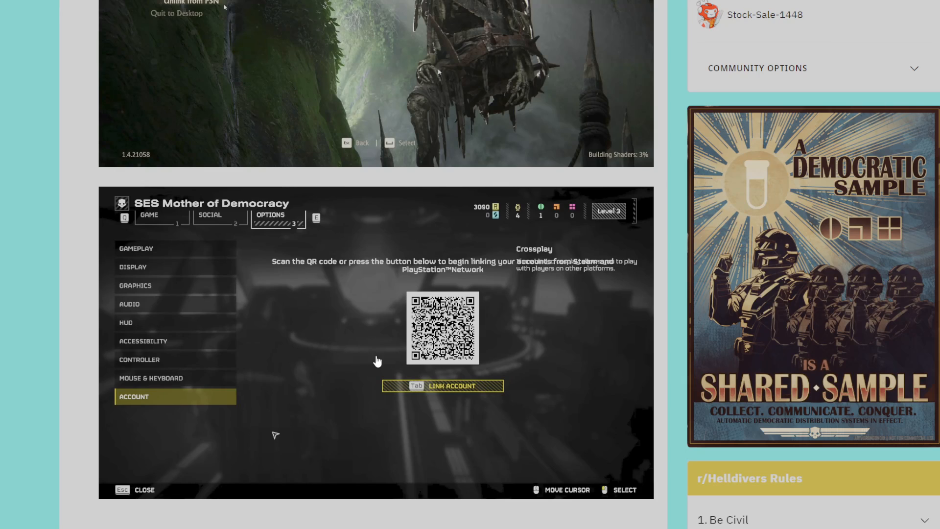
{"action": "mouse_move", "coordinate": [468, 358]}
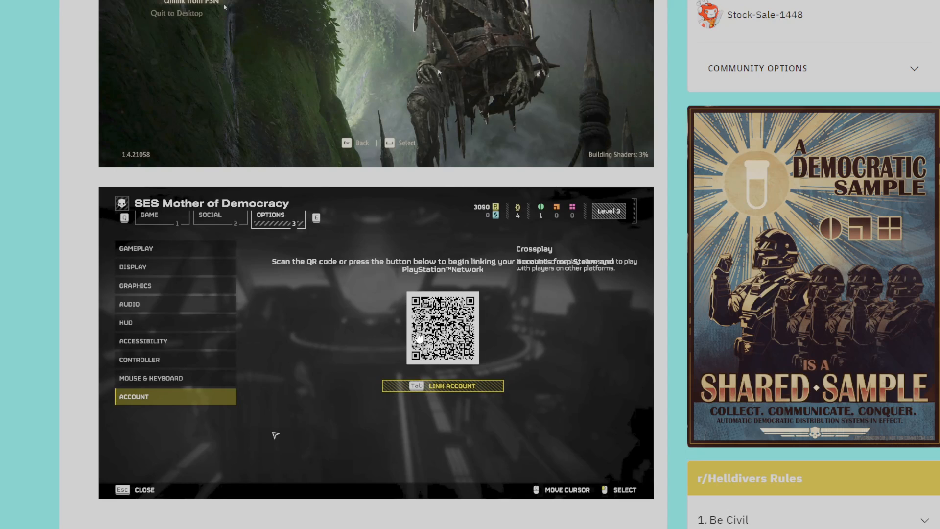
{"action": "mouse_move", "coordinate": [342, 229]}
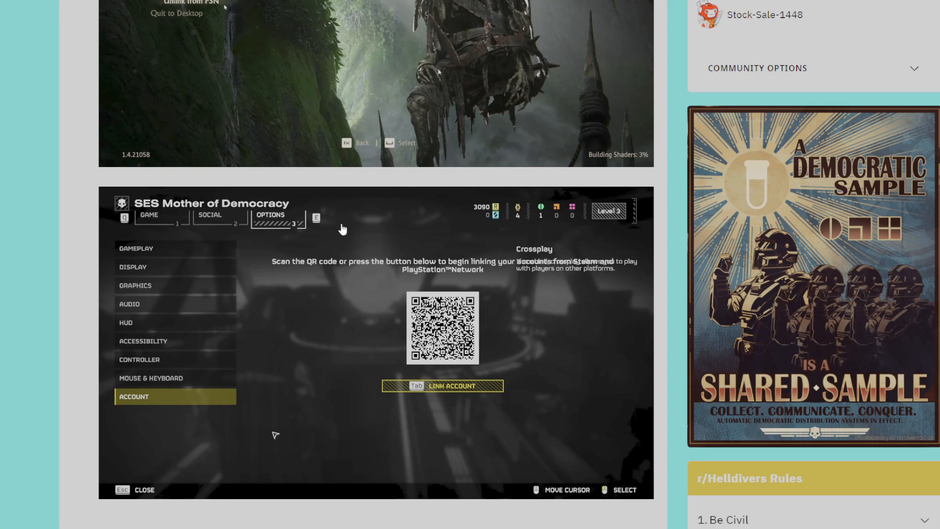
{"action": "scroll", "scroll_direction": "down", "scroll_amount": 3}
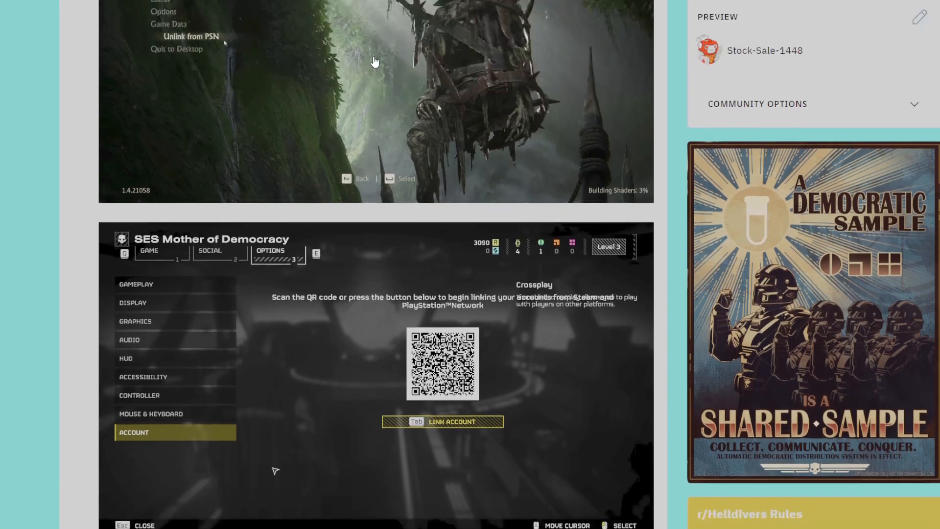
{"action": "scroll", "scroll_direction": "down", "scroll_amount": 3}
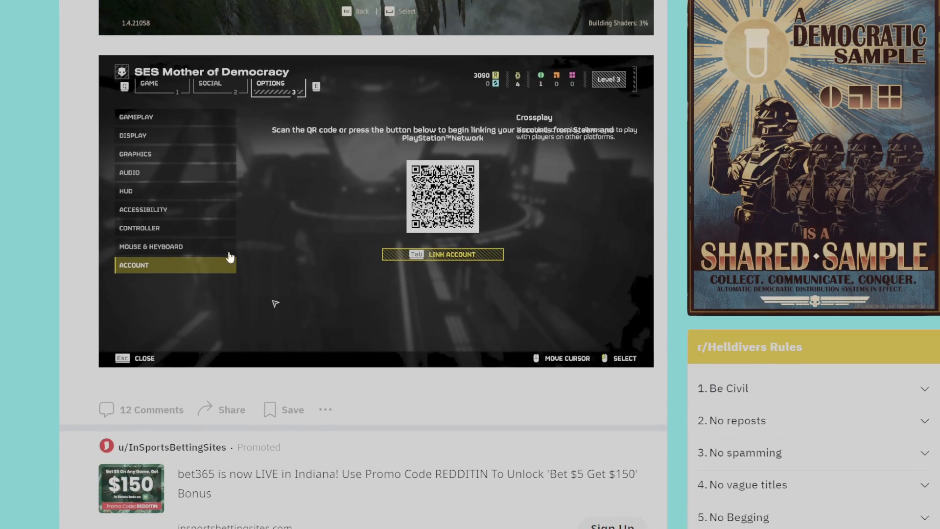
{"action": "scroll", "scroll_direction": "down", "scroll_amount": 3}
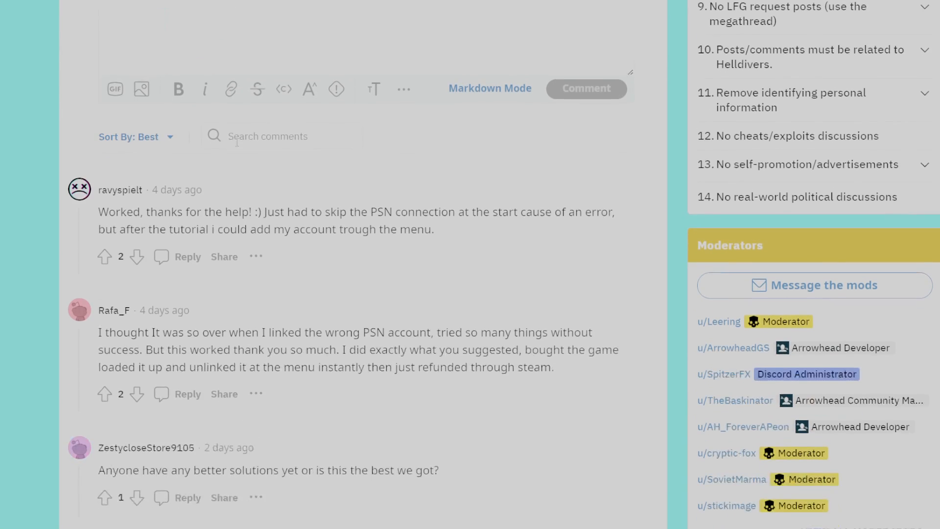
{"action": "scroll", "scroll_direction": "down", "scroll_amount": 3}
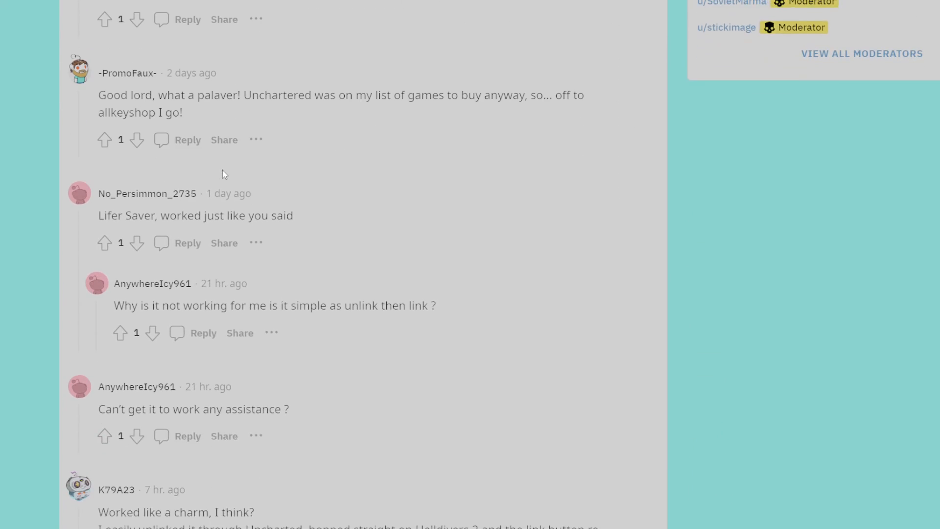
{"action": "scroll", "scroll_direction": "down", "scroll_amount": 3}
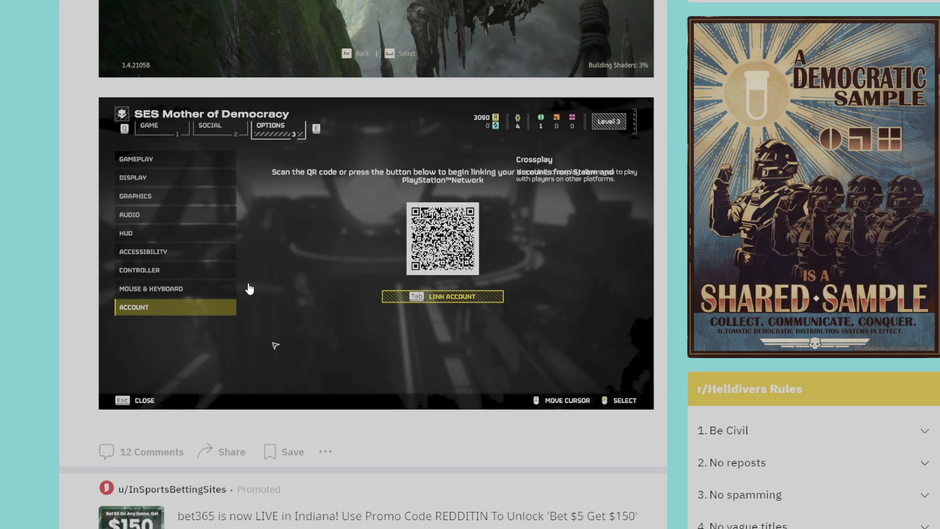
{"action": "mouse_move", "coordinate": [342, 248]}
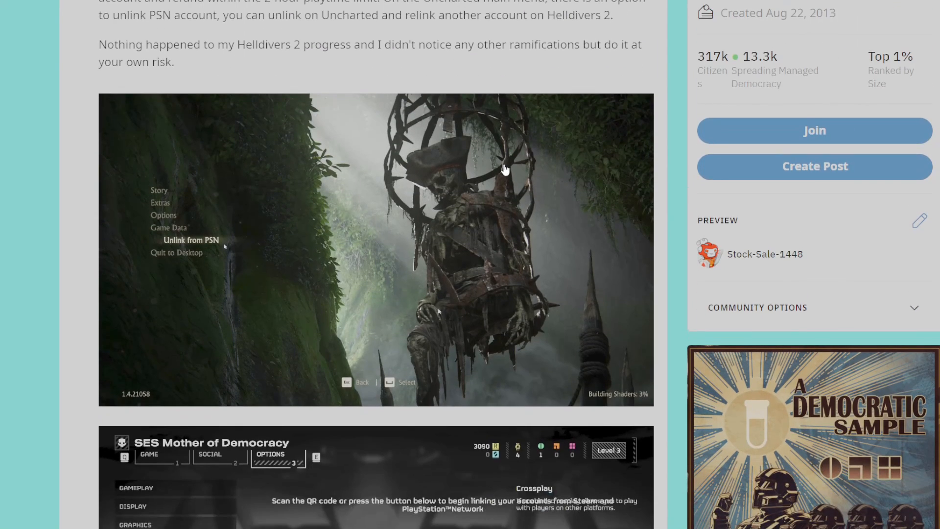
{"action": "scroll", "scroll_direction": "down", "scroll_amount": 3}
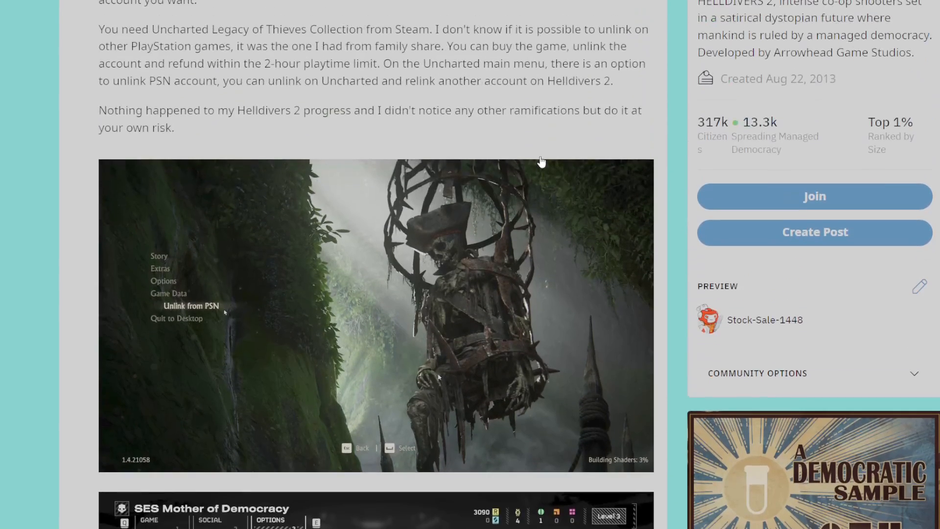
{"action": "scroll", "scroll_direction": "down", "scroll_amount": 3}
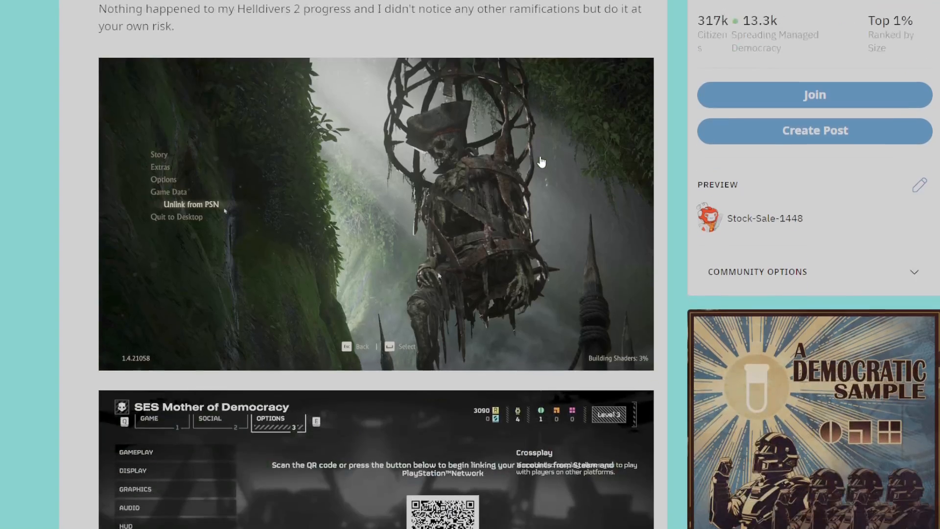
{"action": "scroll", "scroll_direction": "down", "scroll_amount": 3}
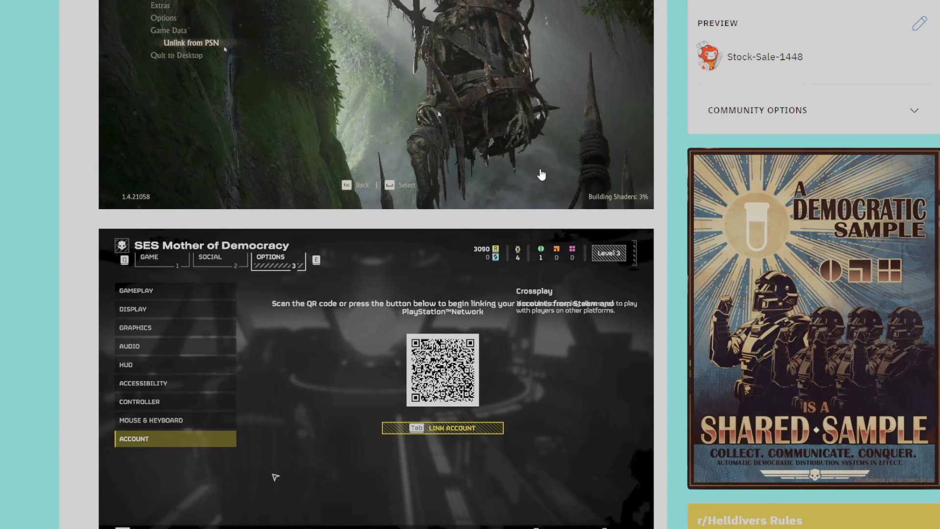
{"action": "mouse_move", "coordinate": [441, 335]}
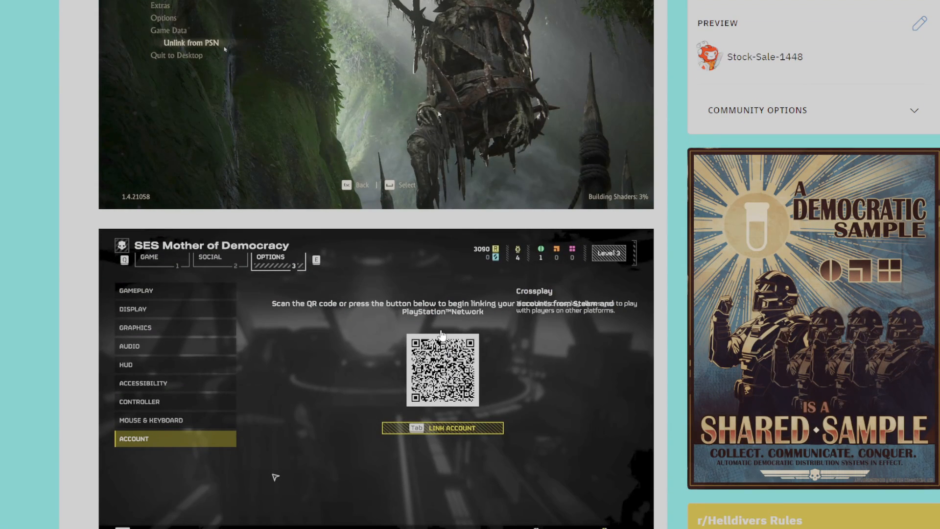
{"action": "mouse_move", "coordinate": [412, 234]}
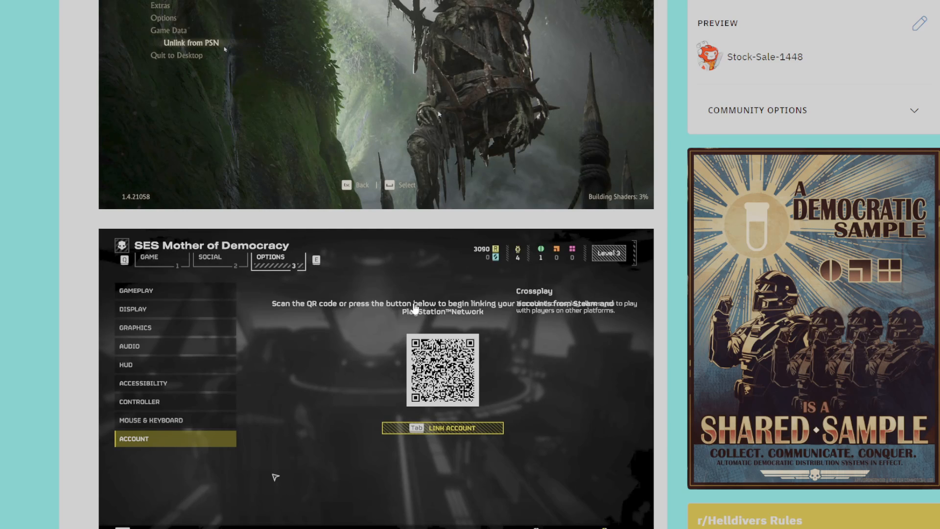
{"action": "mouse_move", "coordinate": [411, 340]}
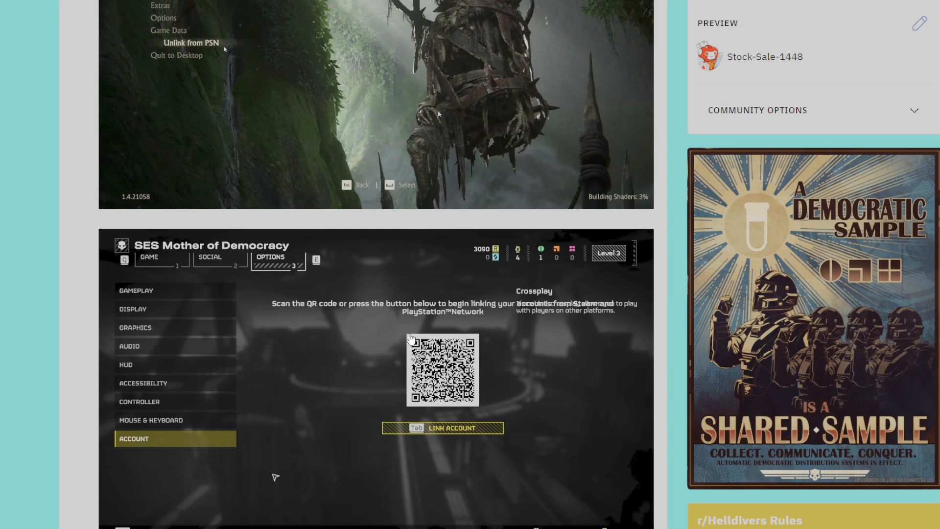